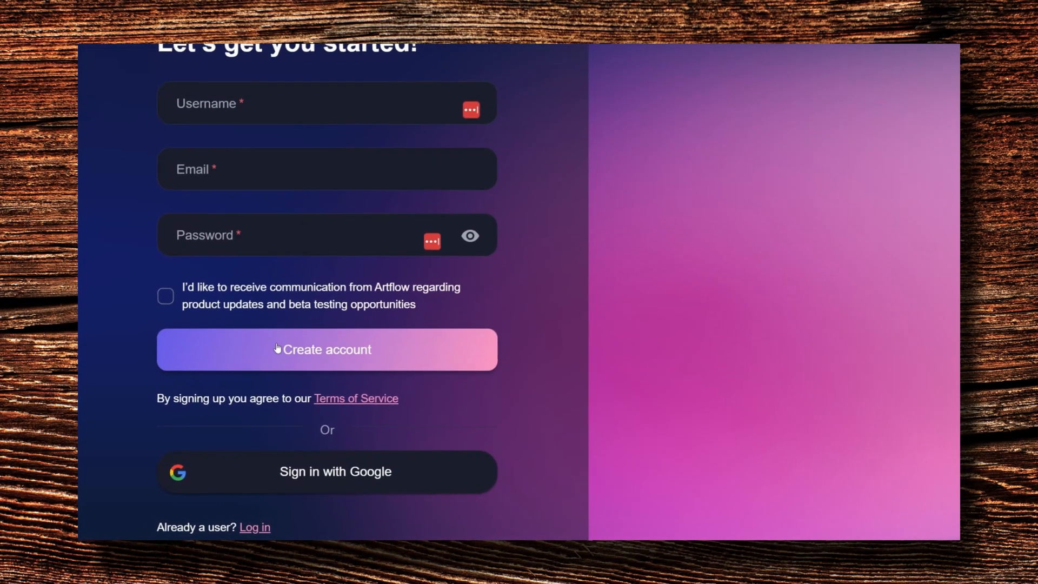
# Create the account and define a new male actor named Ramon
pyautogui.click(327, 350)
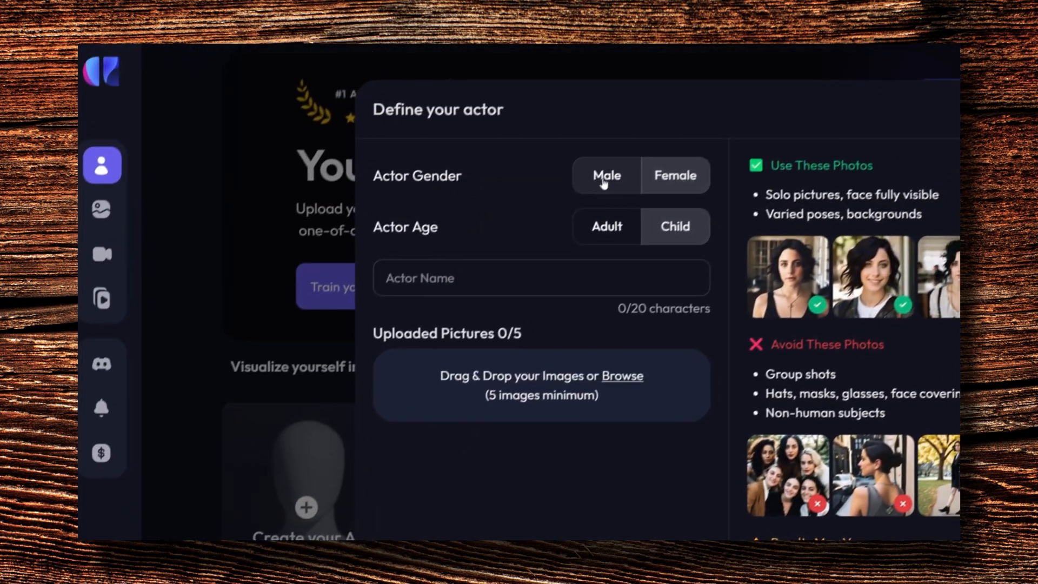
pyautogui.click(529, 305)
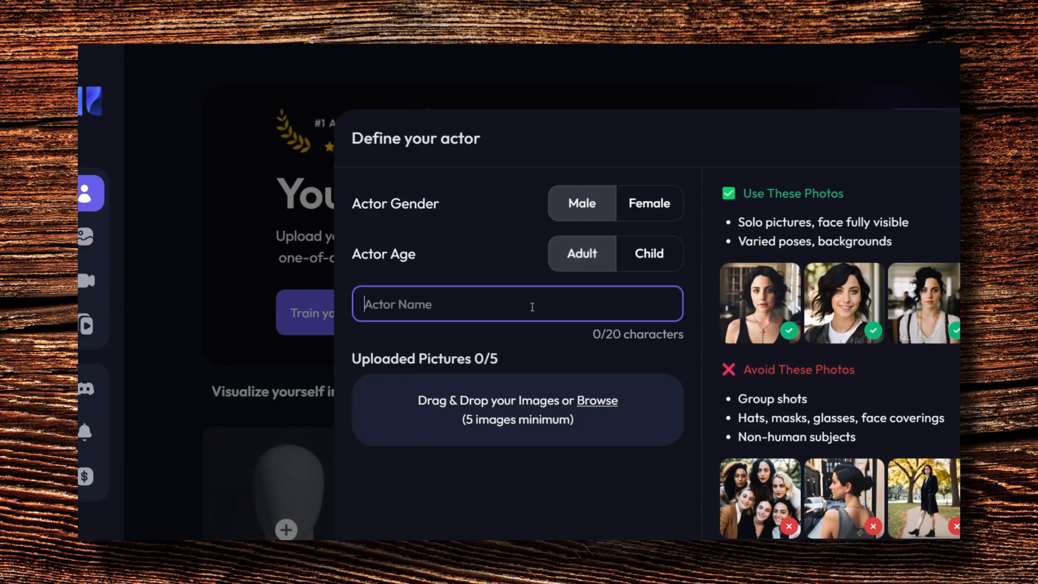
pyautogui.write('Ramon')
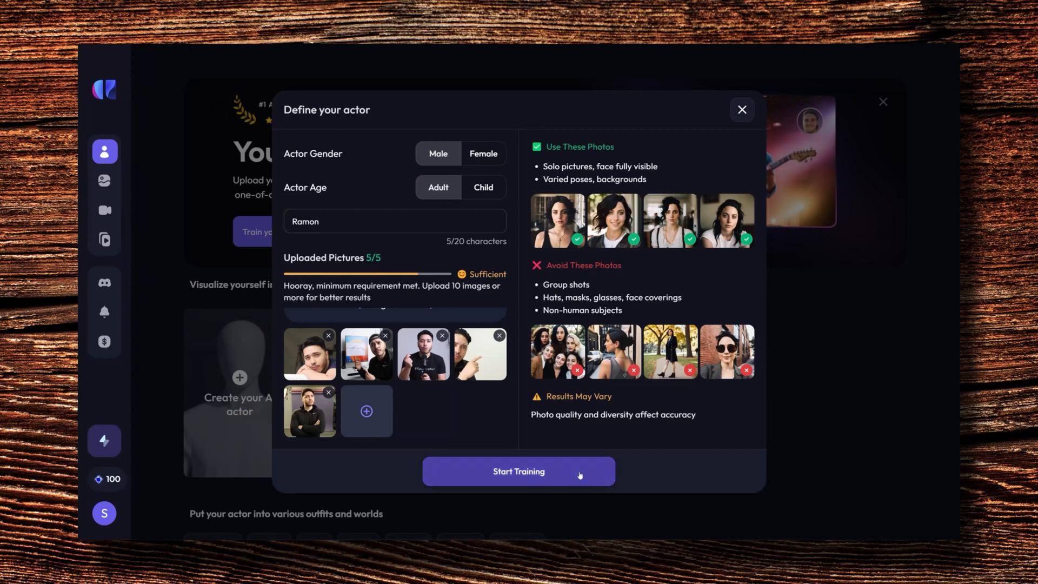
# Start training Ramon, then browse the image templates and enter Pose Reference Director Mode
pyautogui.click(518, 470)
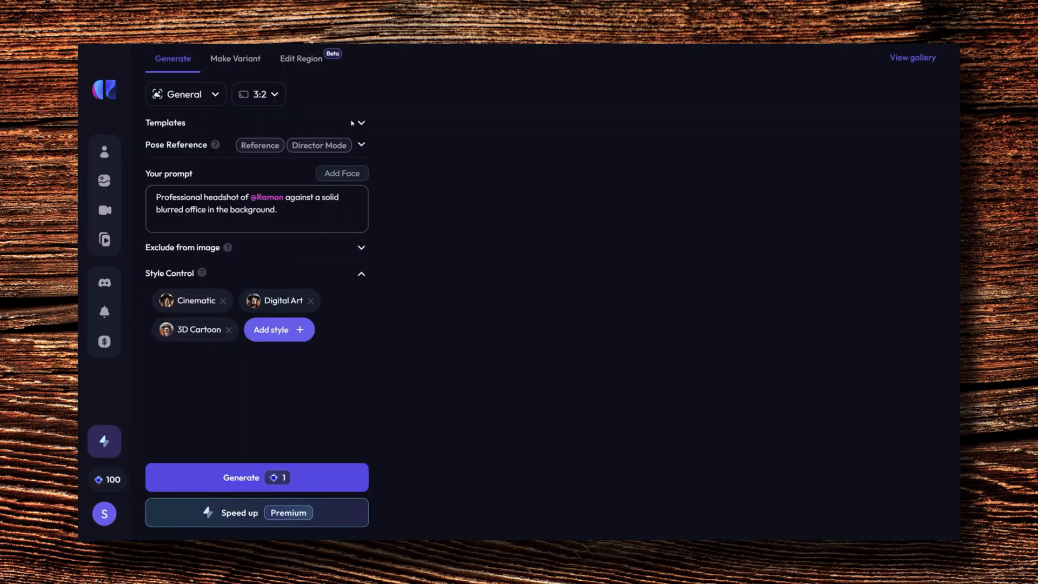
pyautogui.click(359, 122)
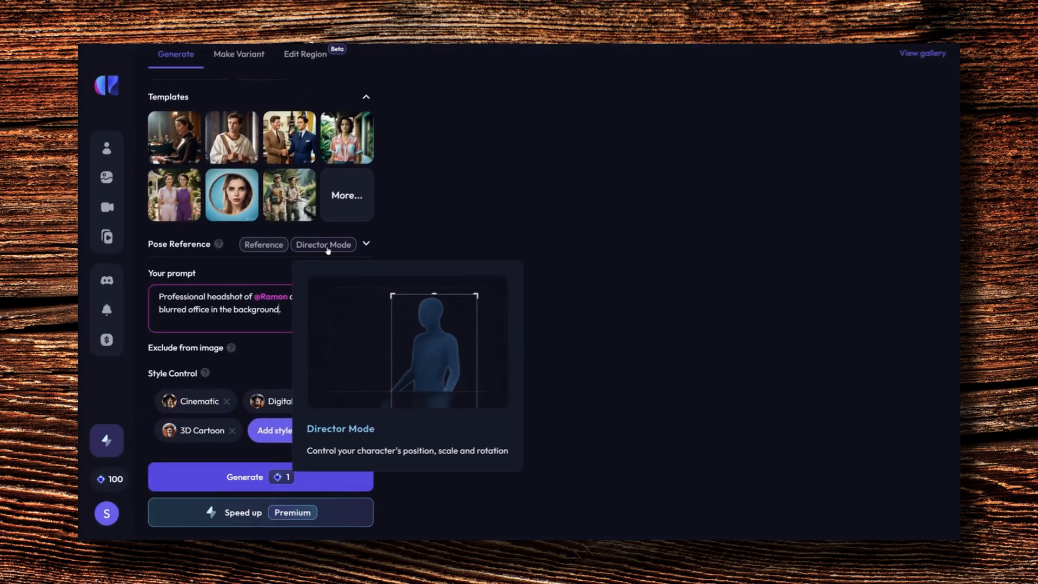
pyautogui.click(322, 244)
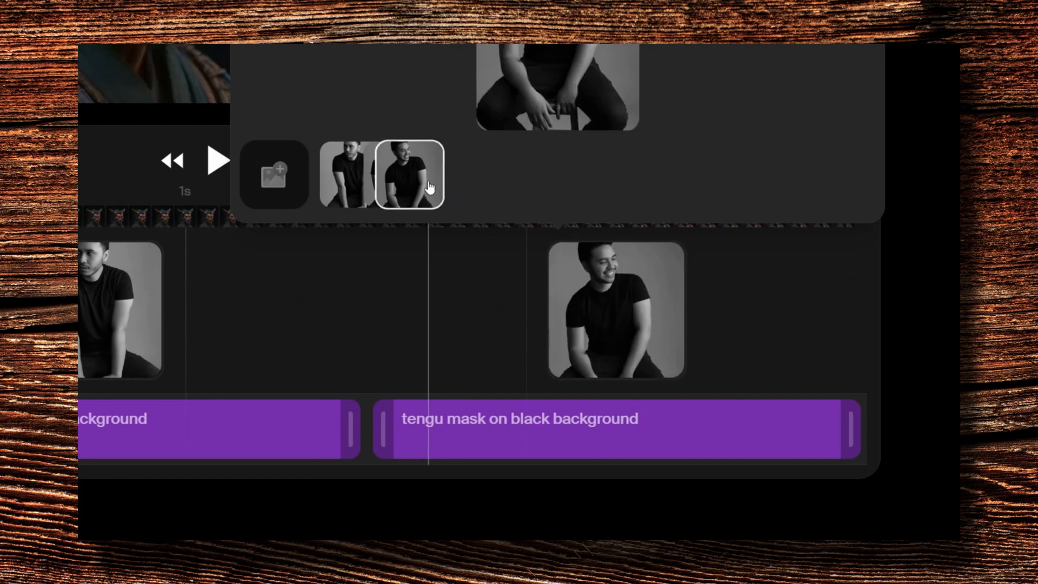
# Give the Krea morph video the text prompt 'head moving'
pyautogui.write('head movi')
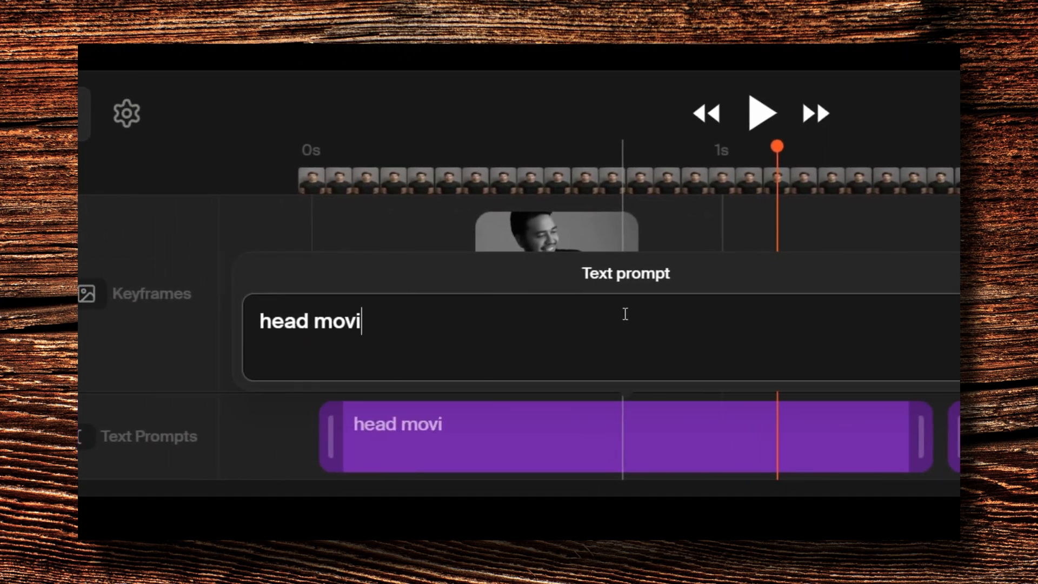
pyautogui.write('ng')
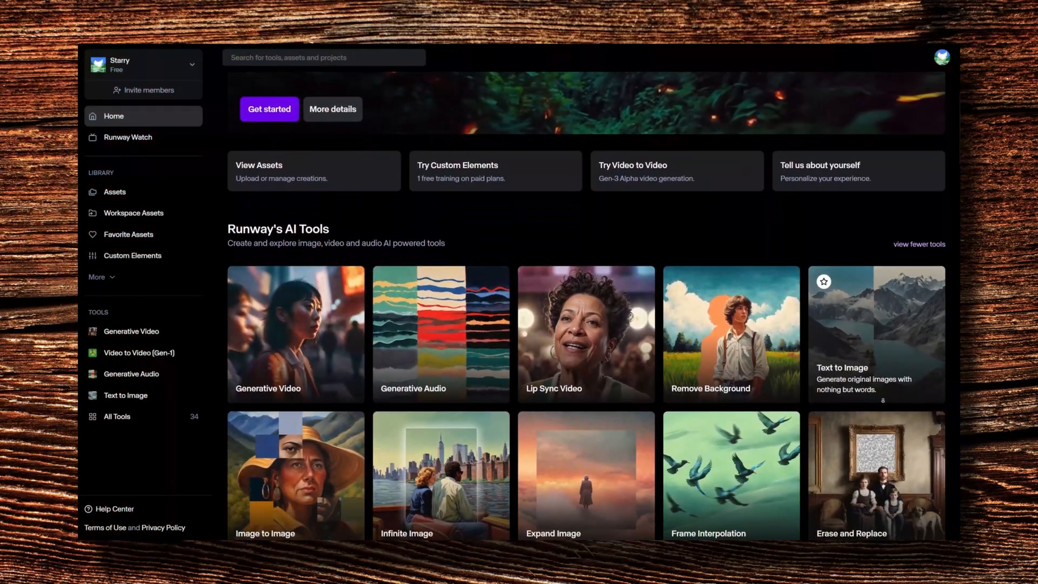
# Scroll Runway's AI Tools list down toward the Erase and Replace / Inpainting tool
pyautogui.scroll(-3)
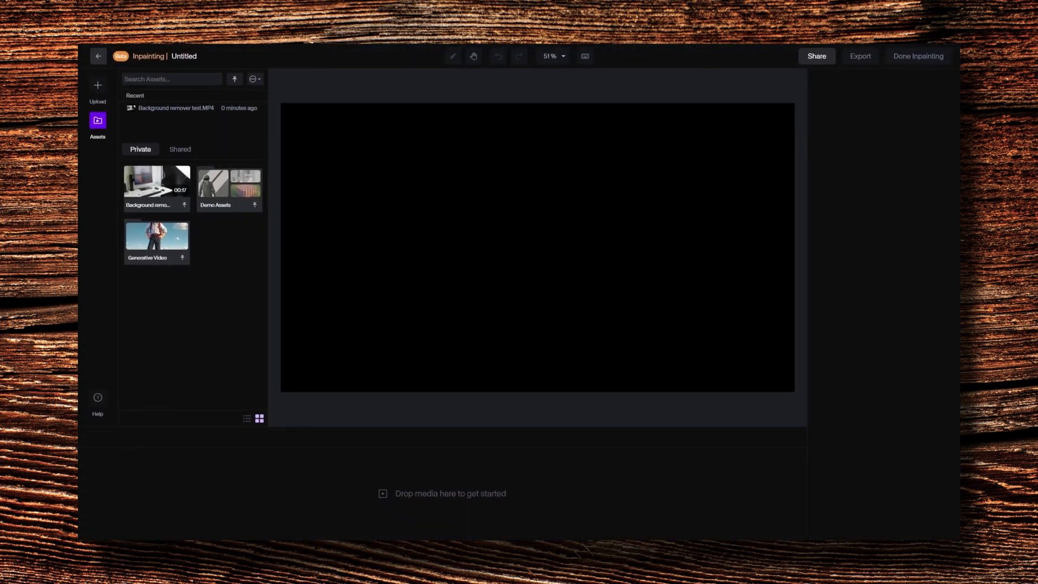
# Load the Background remover test desk video into the inpainting project
pyautogui.doubleClick(156, 182)
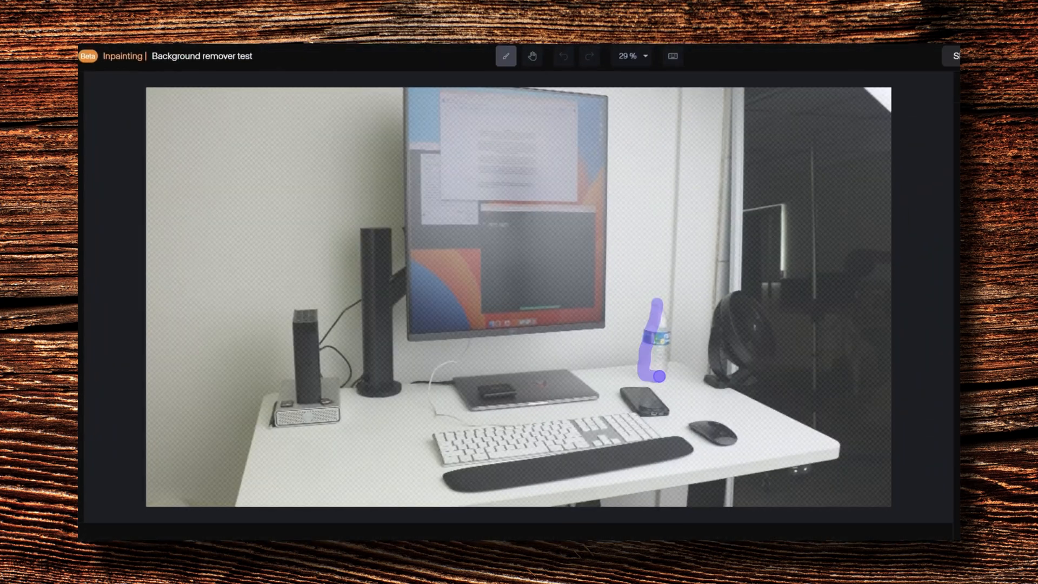